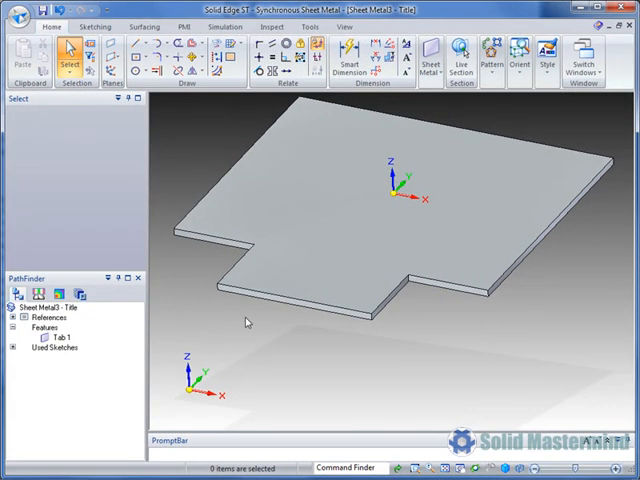
- Place Flange 1 bending down from the front thickness edge of the notched tab
{"action": "left_click", "coordinate": [300, 308]}
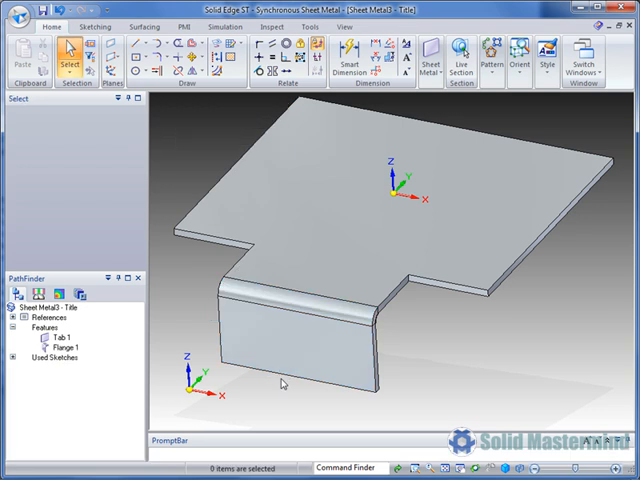
{"action": "mouse_move", "coordinate": [288, 388]}
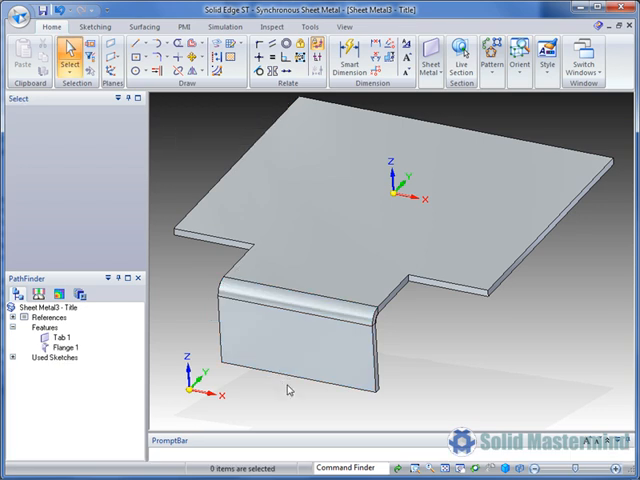
{"action": "left_click", "coordinate": [69, 345]}
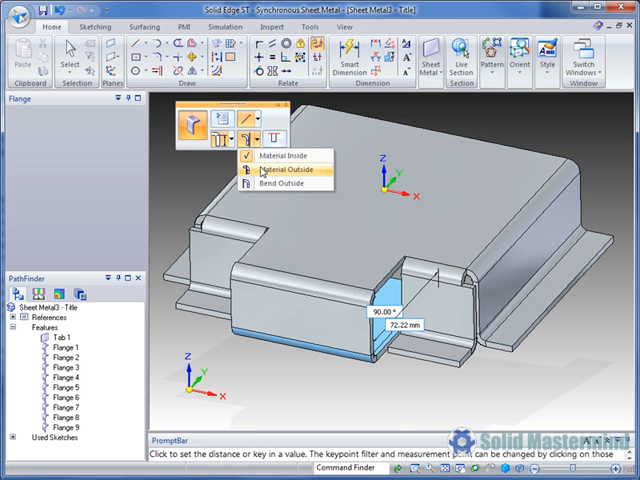
- Set the lower front edge flange's position to Material Outside
{"action": "left_click", "coordinate": [288, 170]}
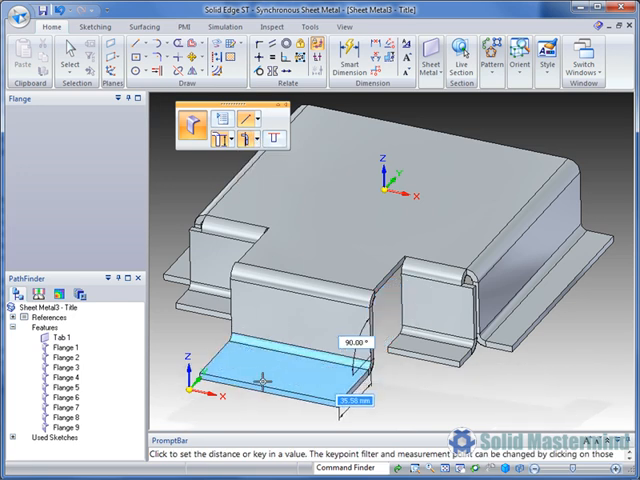